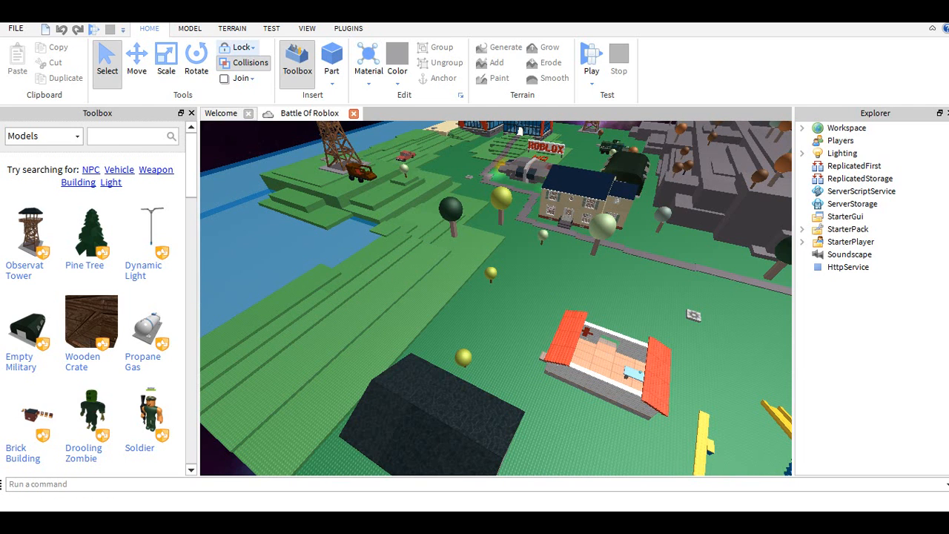
- Move the camera to the green baseplate's edge next to the observation tower
click(250, 47)
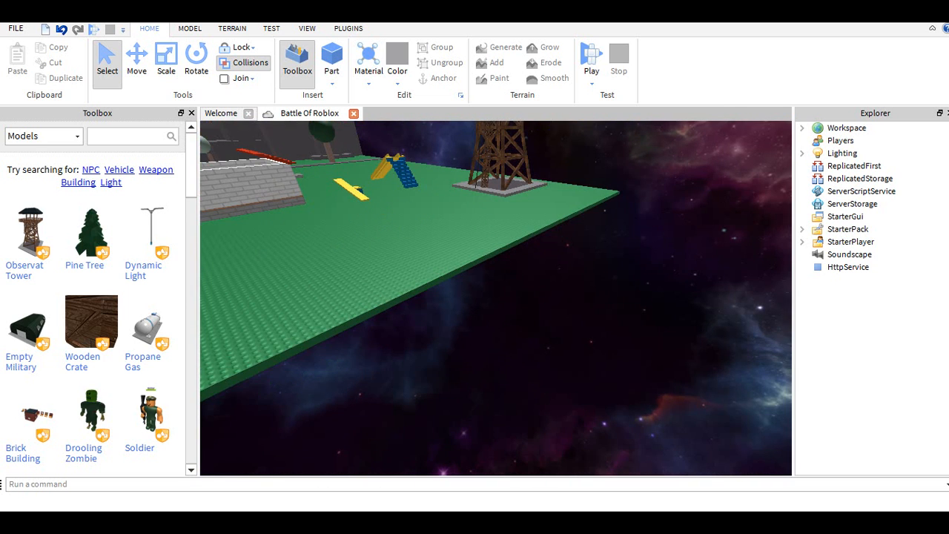
click(801, 128)
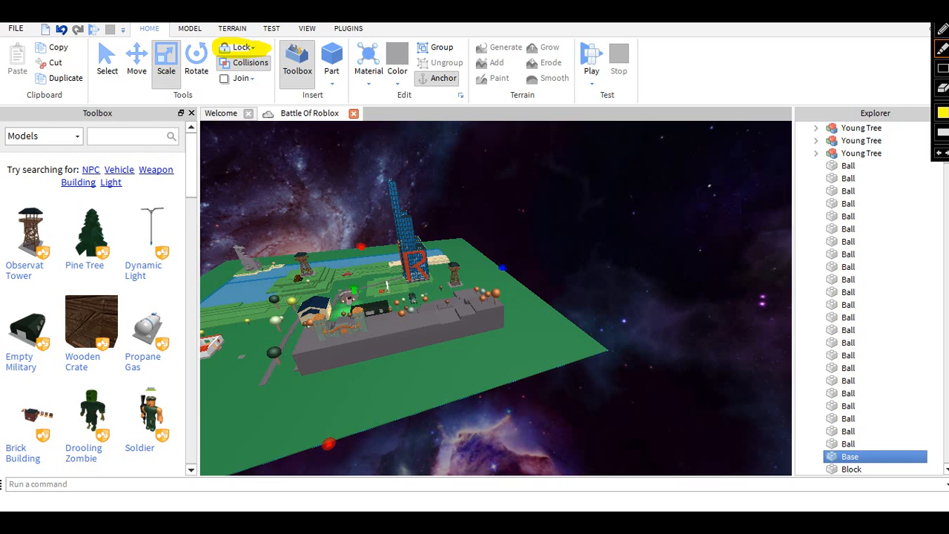
click(849, 456)
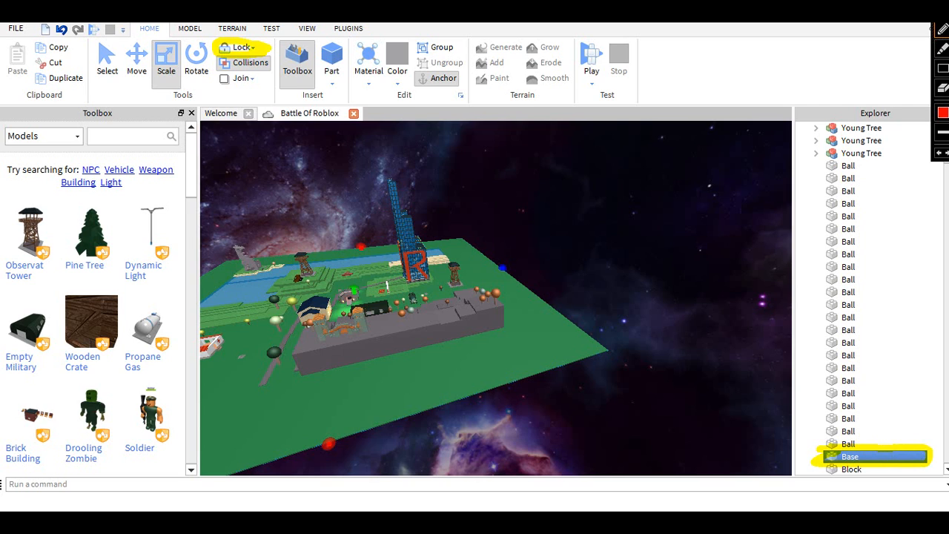
click(165, 56)
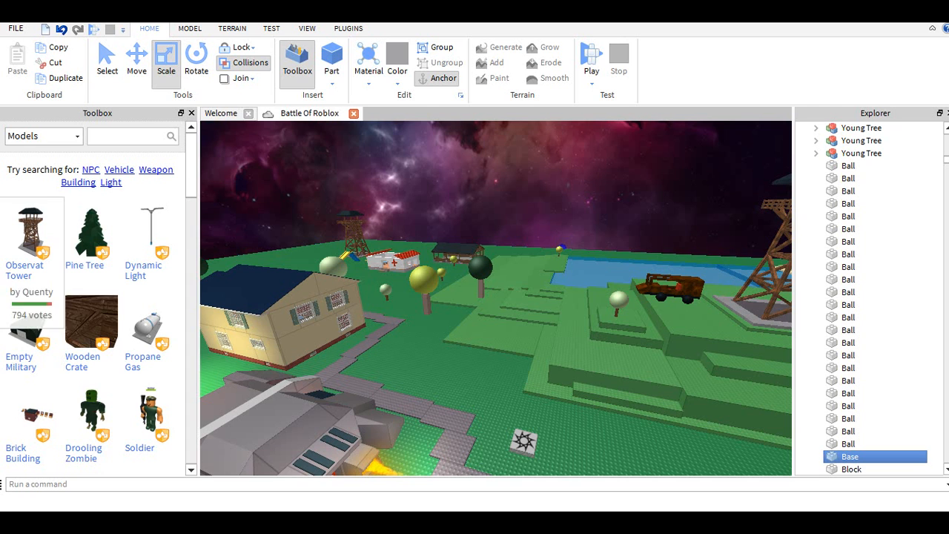
mouse_move(91, 230)
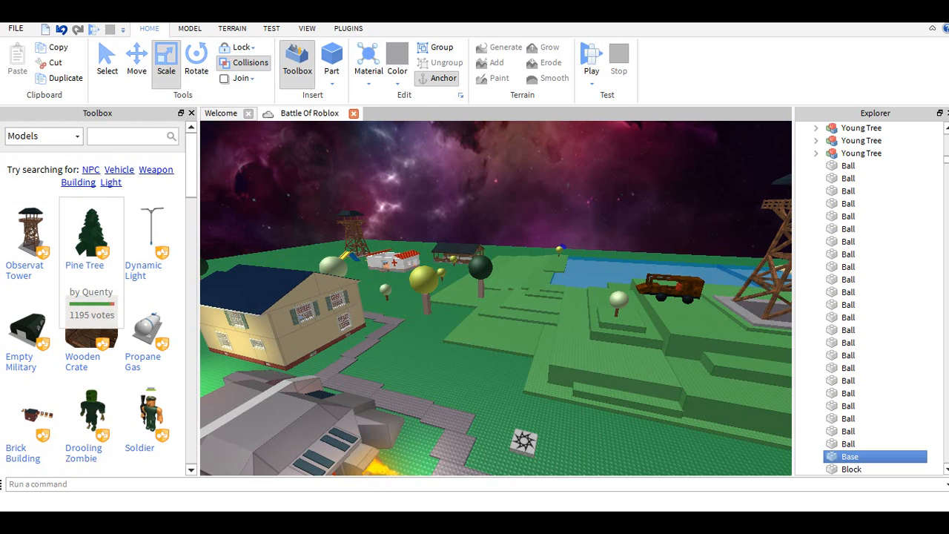